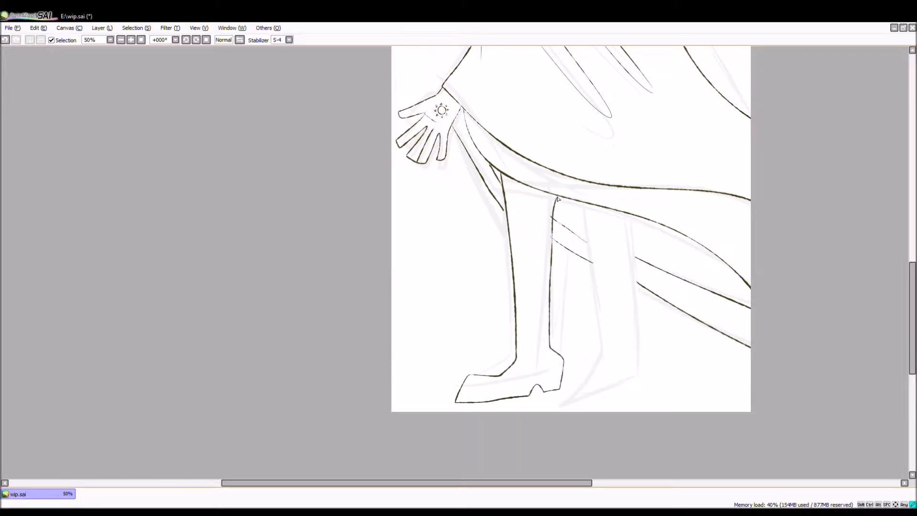
Shade the mask with mottled grey tones and smoky dark gradients in the eye holes.
{"action": "scroll", "scroll_direction": "down", "scroll_amount": 3}
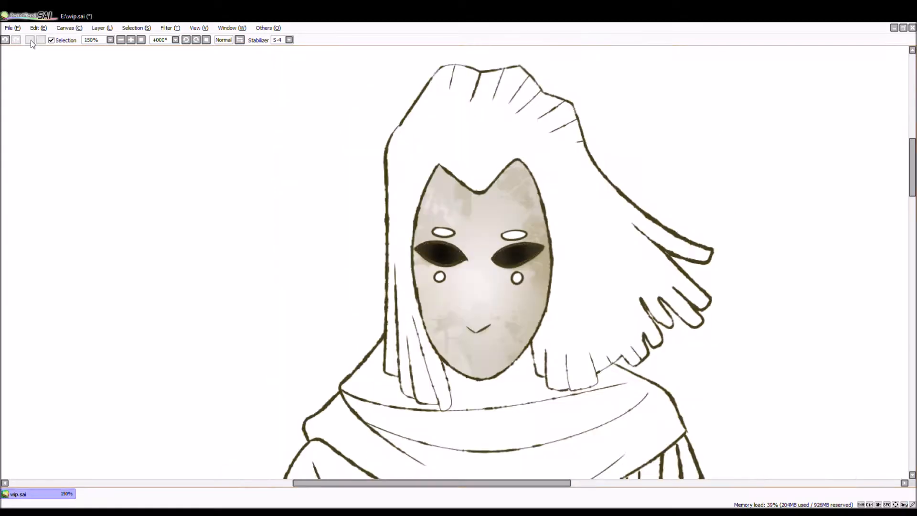
Fill the cloak with flat golden-yellow and colour the gloved hand dark brown.
{"action": "left_click", "coordinate": [120, 40]}
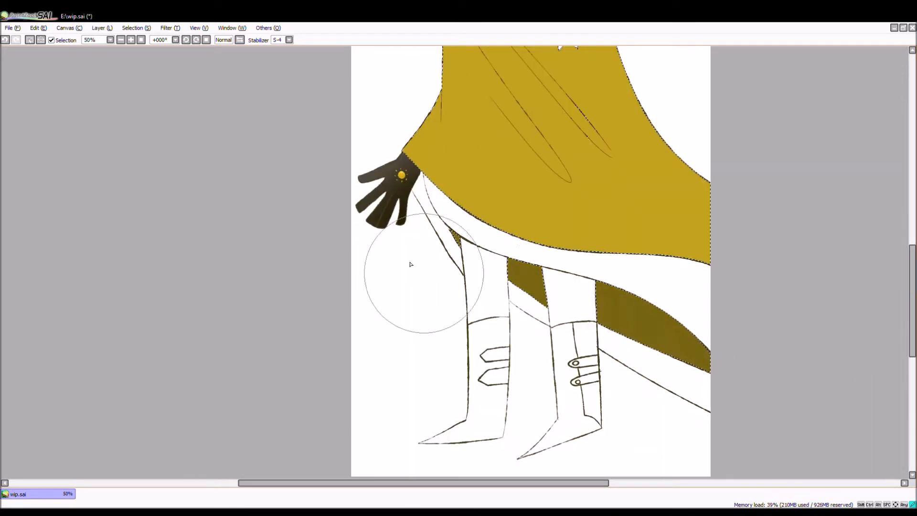
Paint the hair dark brown, the mask markings yellow, and soft shading on the cloak collar folds.
{"action": "scroll", "scroll_direction": "down", "scroll_amount": 3}
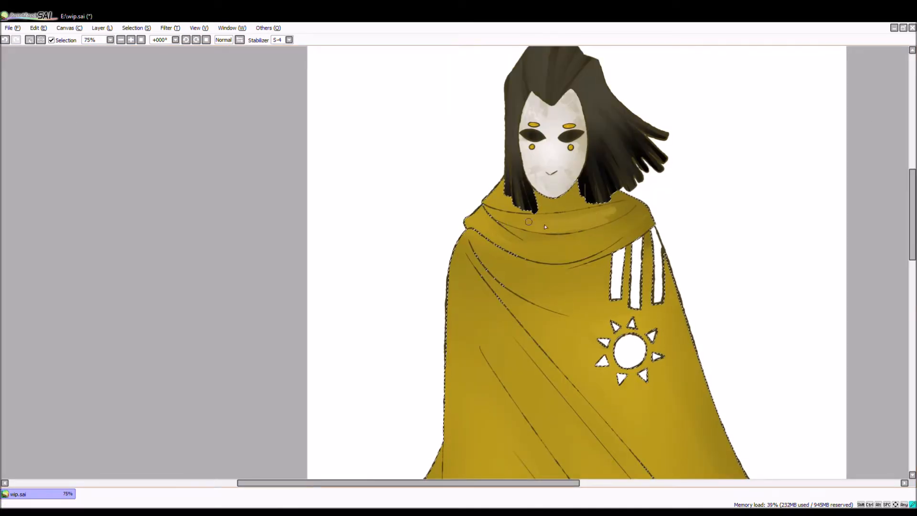
Paint the under-robe lining steel blue and add mottled, textured shading to the cloak folds.
{"action": "scroll", "scroll_direction": "down", "scroll_amount": 3}
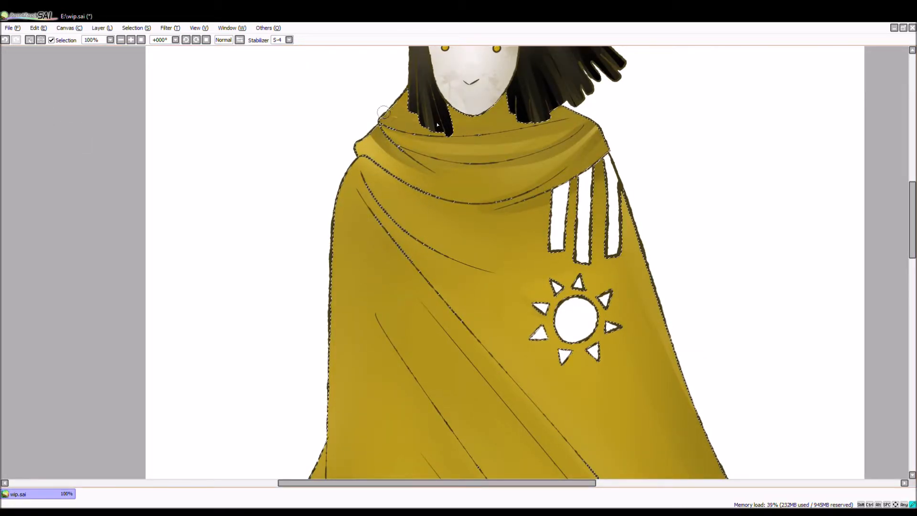
{"action": "scroll", "scroll_direction": "down", "scroll_amount": 3}
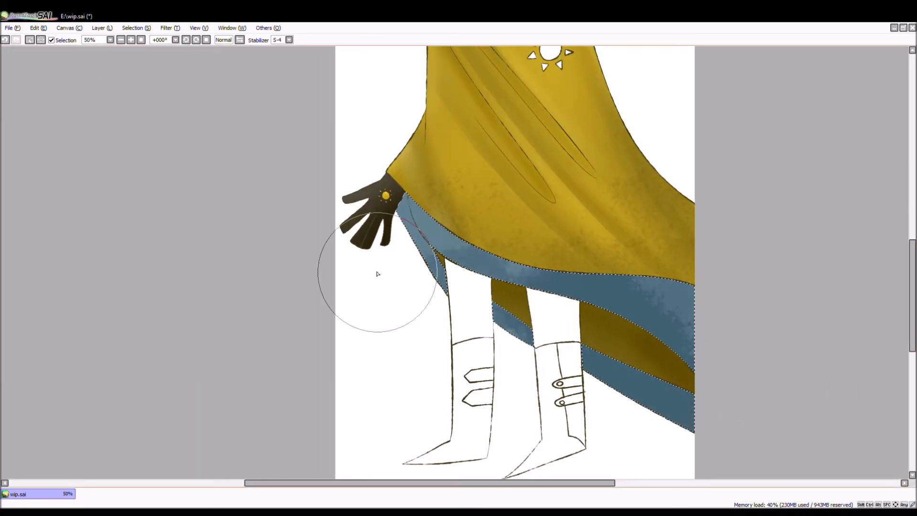
Fill the sun emblem and vertical cloak stripes dark brown, then view the whole figure.
{"action": "scroll", "scroll_direction": "down", "scroll_amount": 3}
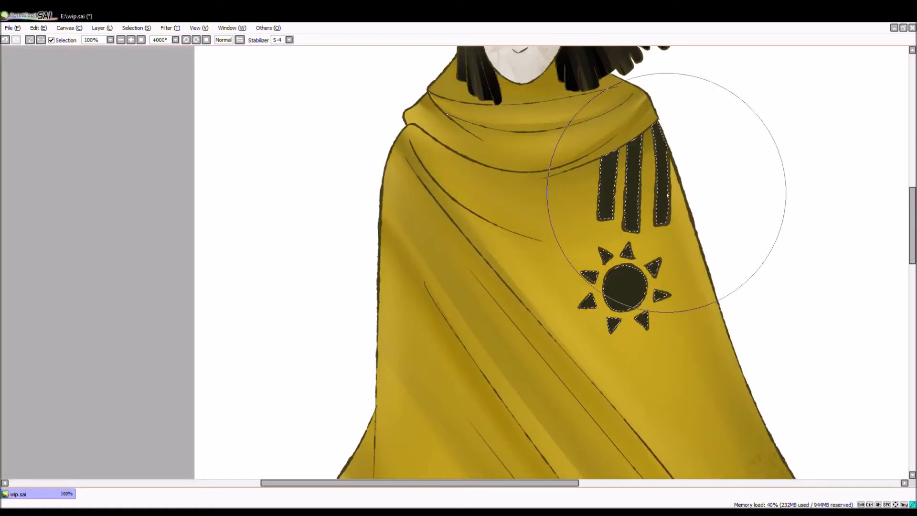
{"action": "left_click", "coordinate": [30, 40]}
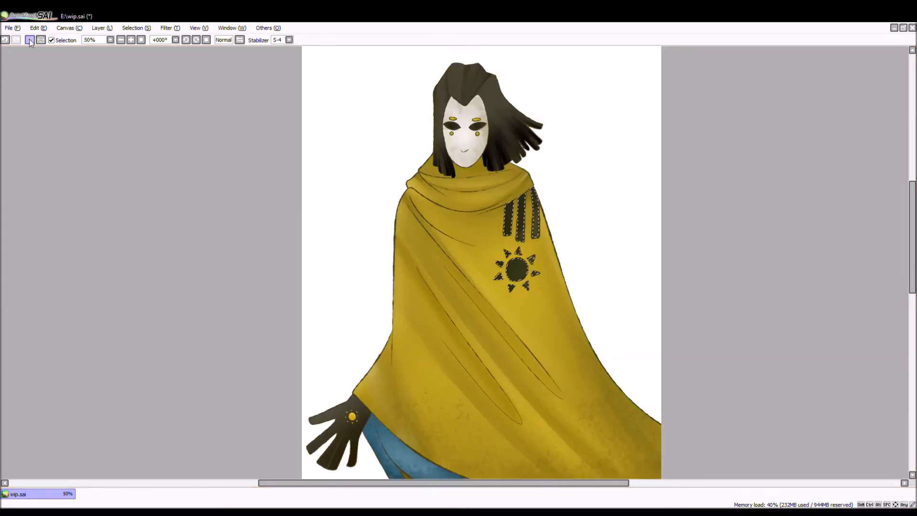